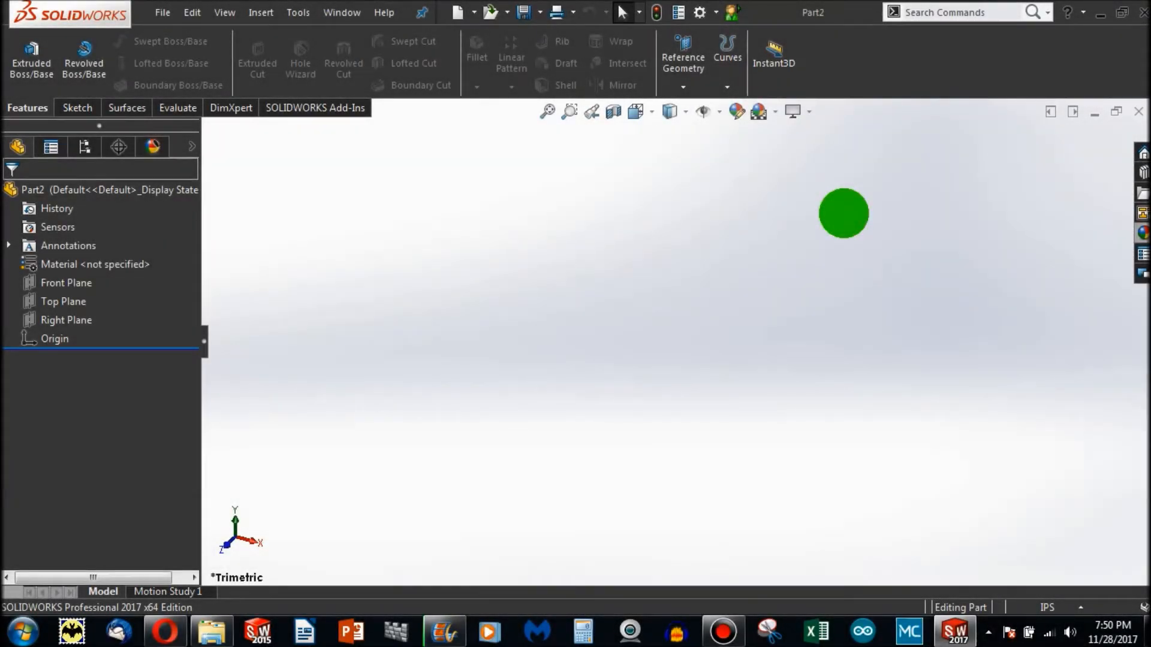
Step: Sketch a corner rectangle and dimension its width and height to 3 inches
left_click(76, 108)
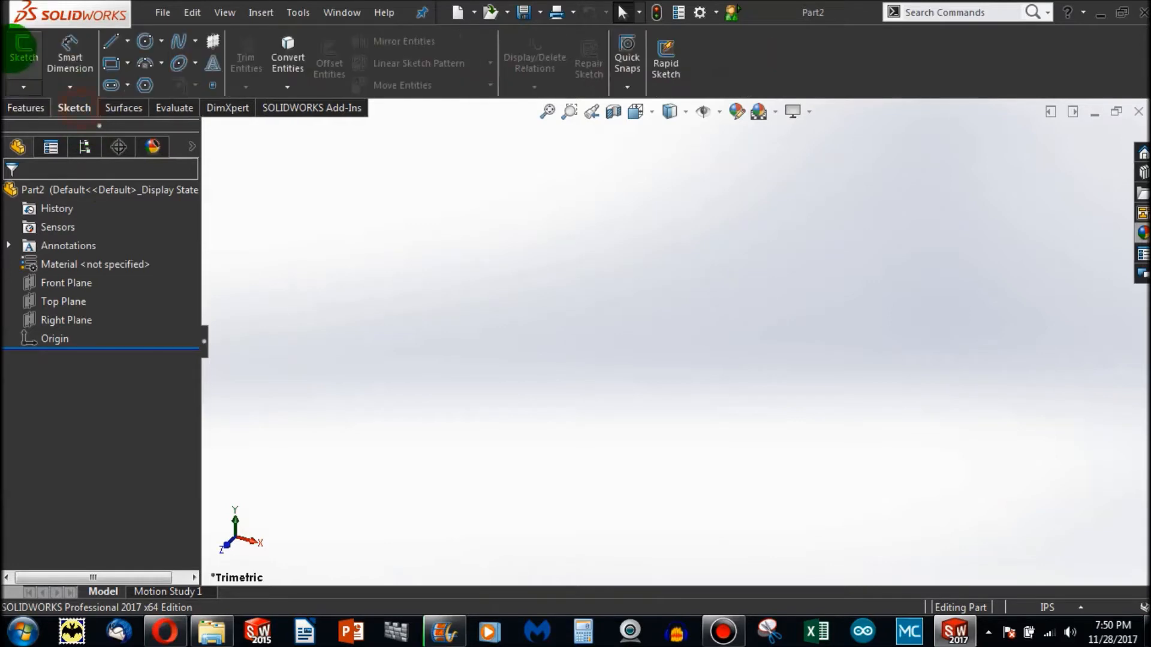
left_click(23, 52)
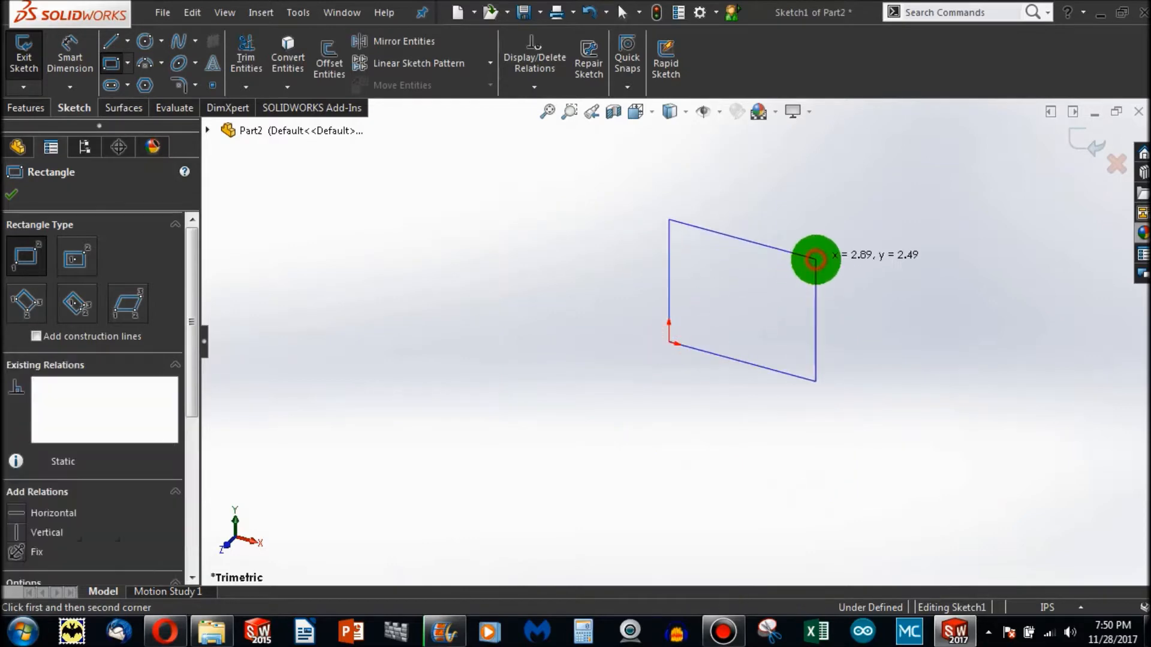
left_click(815, 260)
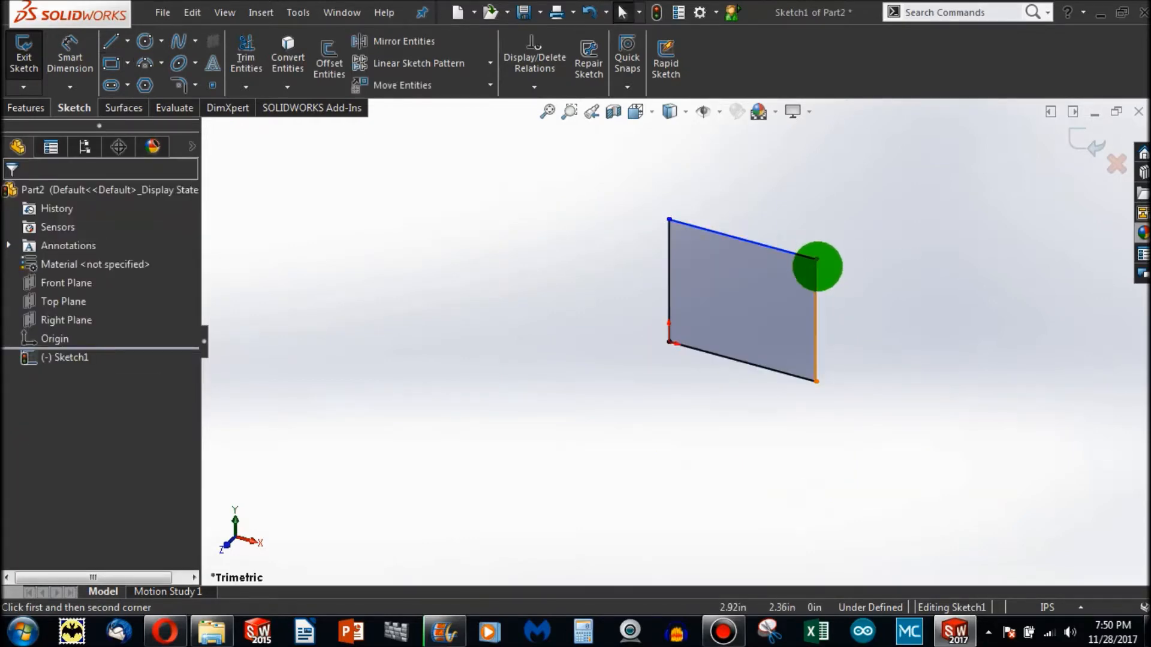
left_click(70, 56)
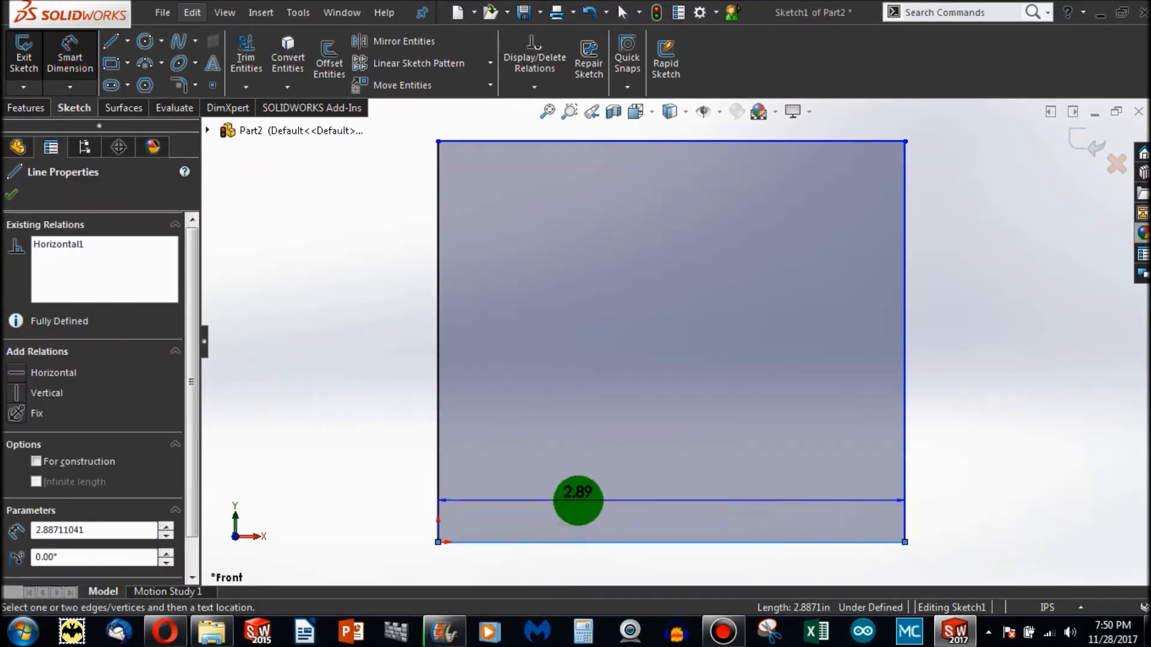
left_click(577, 502)
type("3")
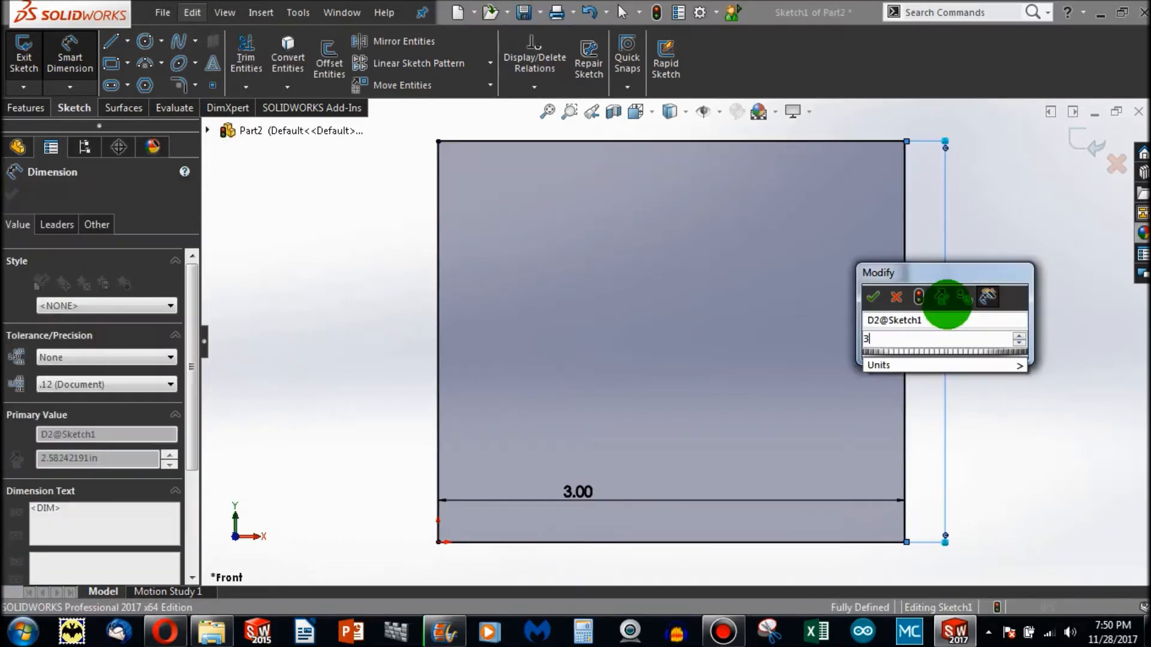
left_click(873, 297)
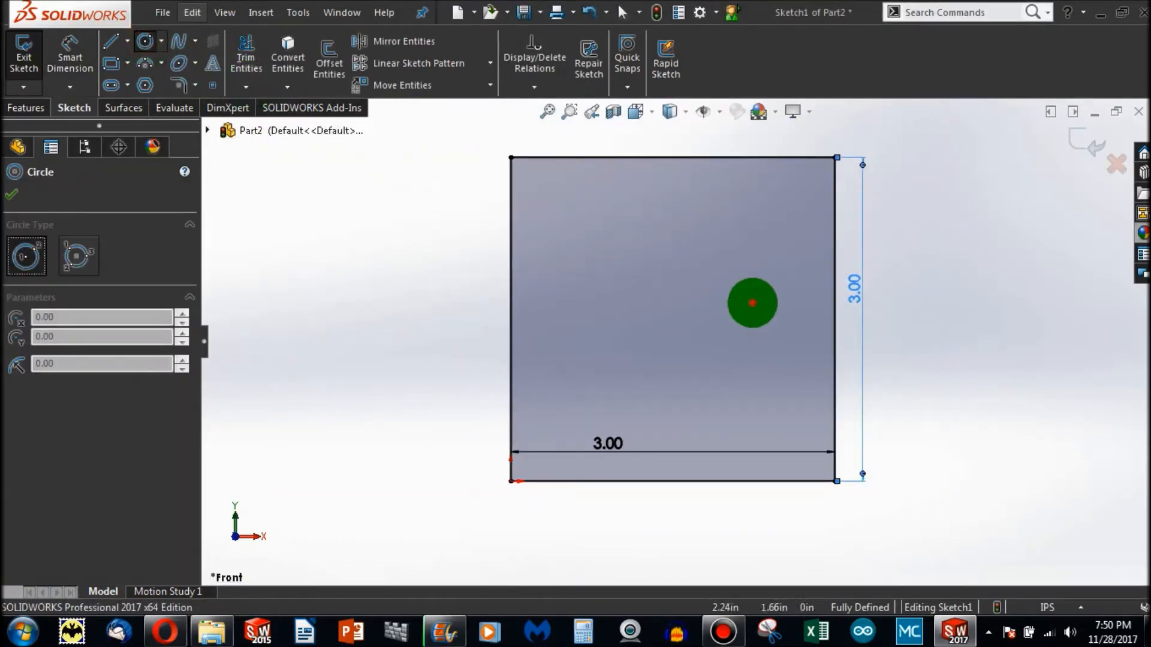
Step: Draw a 1 in circle 0.75 in from the right edge and add a Horizontal relation
left_click(70, 59)
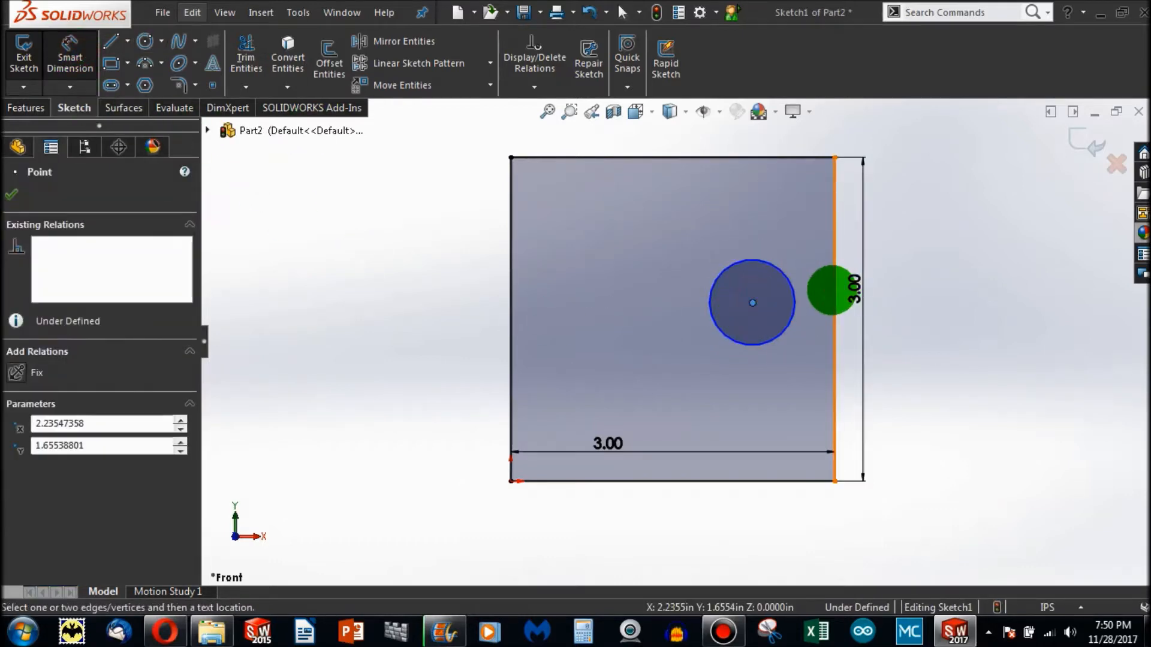
left_click(751, 303)
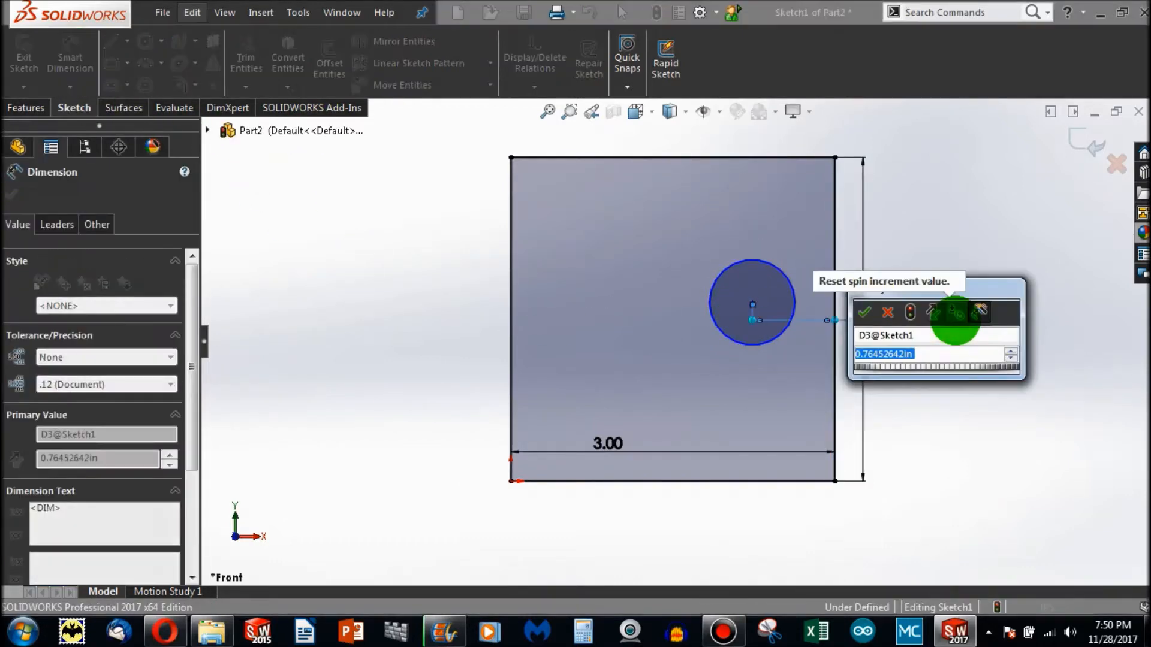
left_click(865, 311)
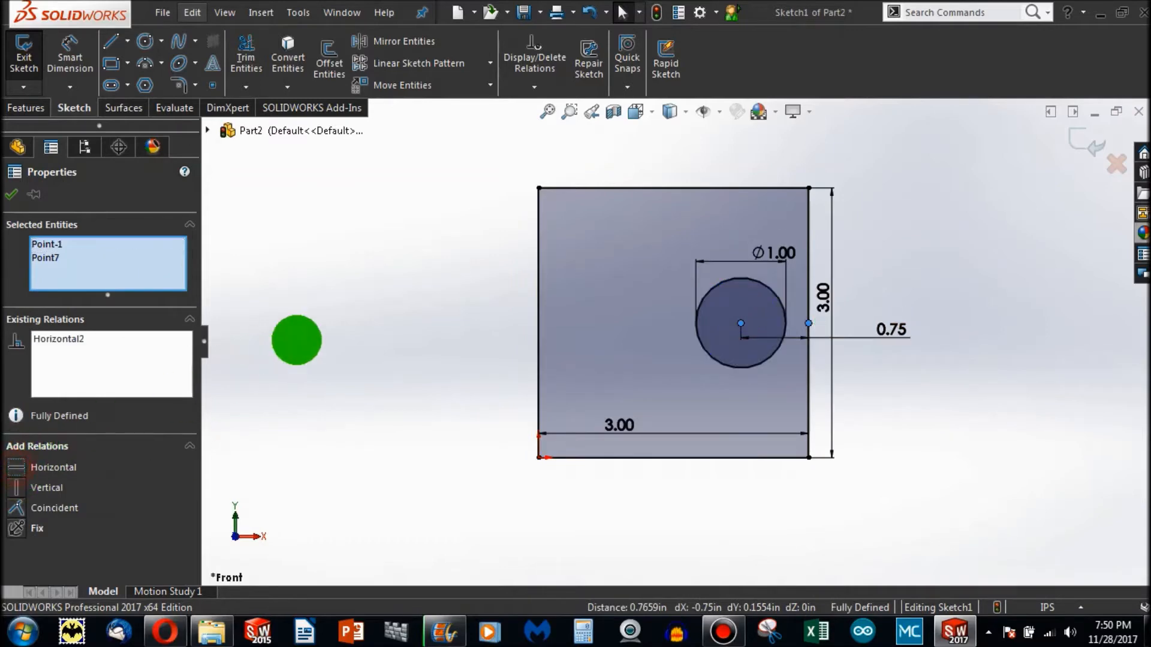
left_click(11, 194)
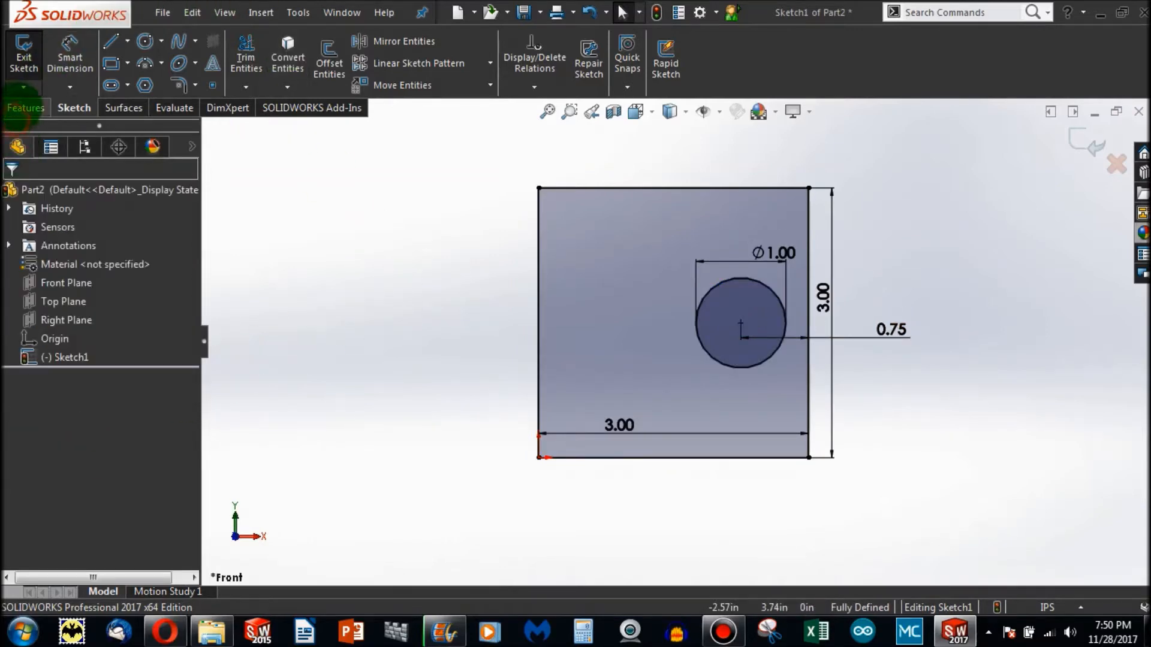
Step: Extrude the plate-and-hole sketch with Extruded Boss/Base
left_click(30, 57)
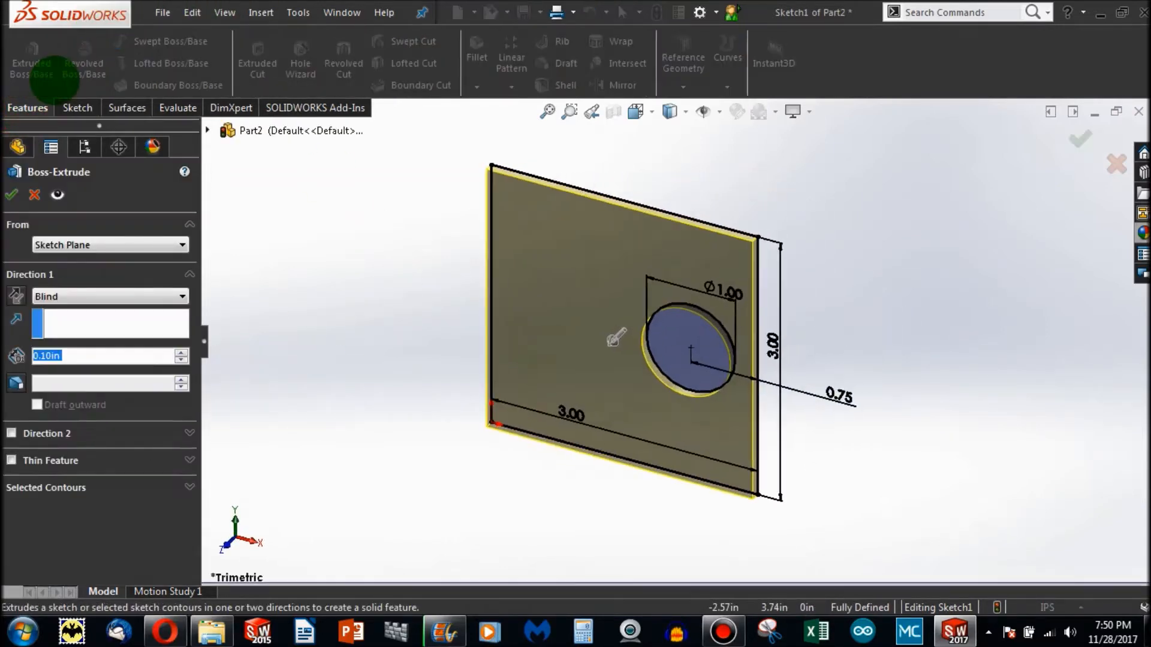
left_click(10, 194)
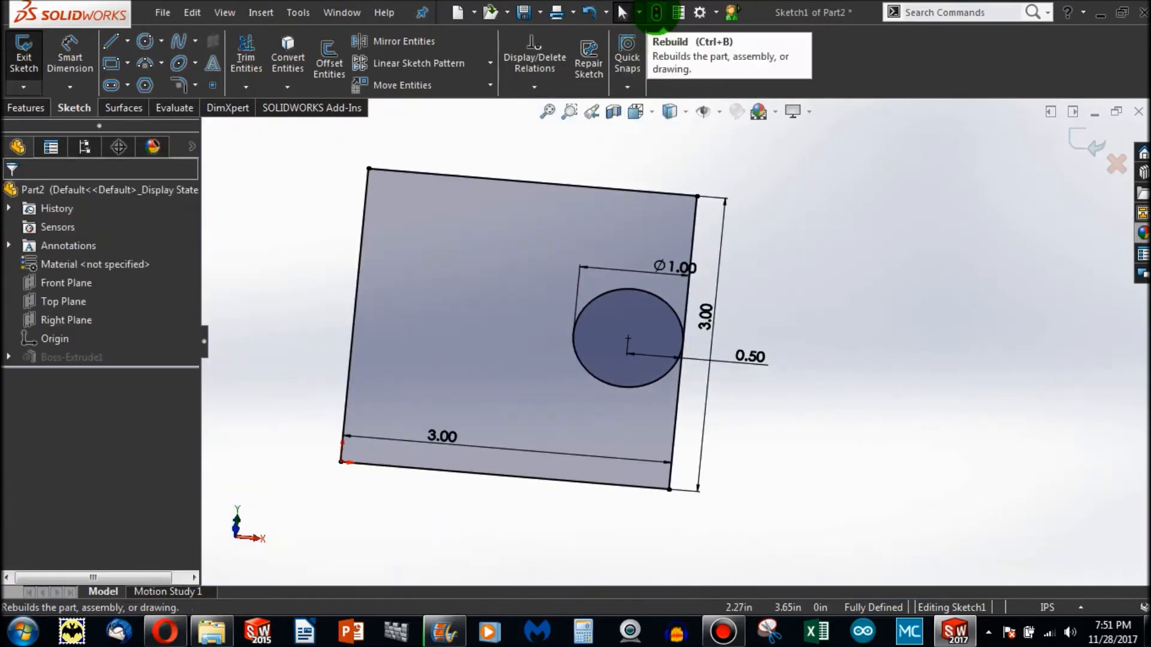
Step: Rebuild with the 0.50 hole distance, cancel the warning, and exit the sketch
left_click(654, 12)
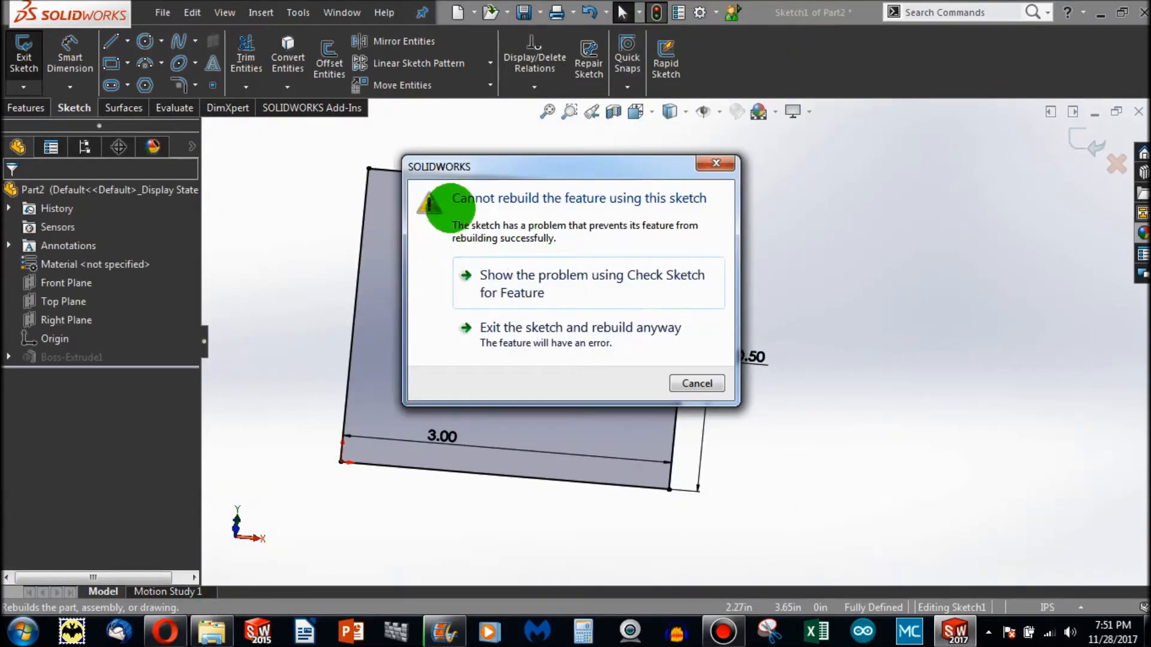
mouse_move(543, 261)
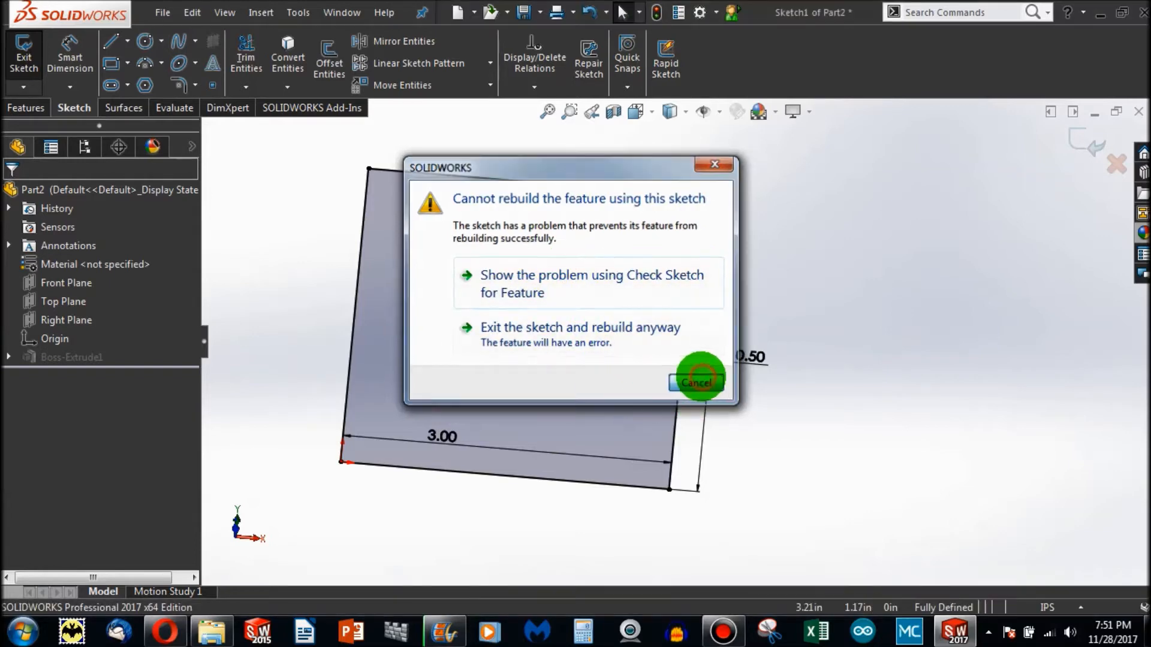
left_click(696, 383)
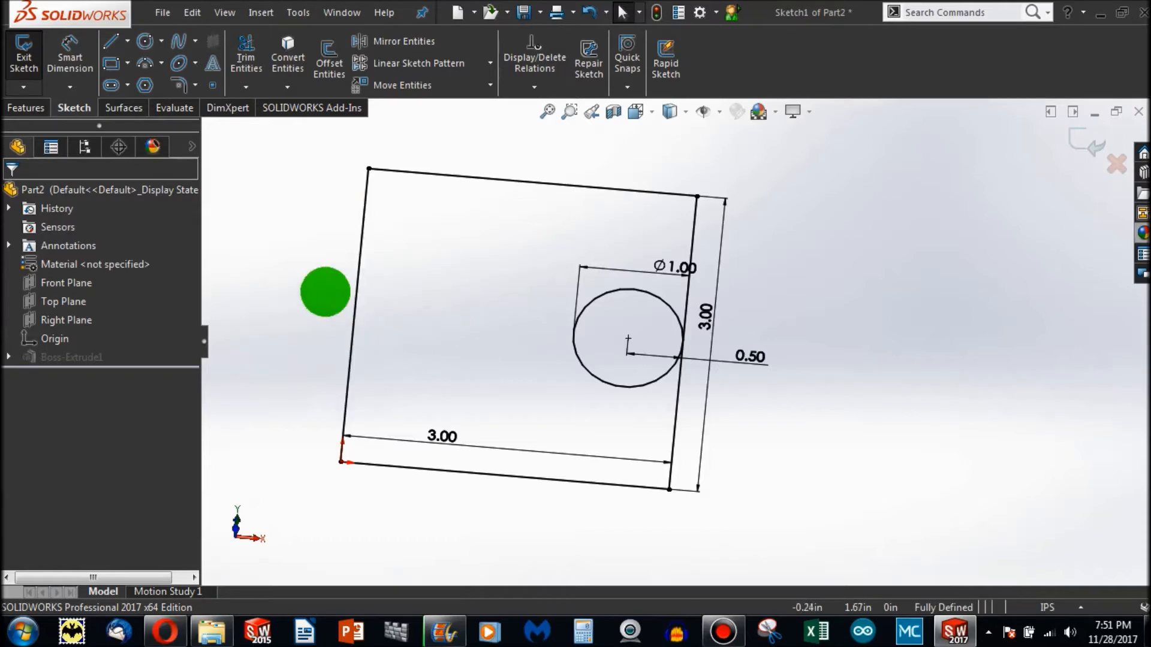
left_click(23, 58)
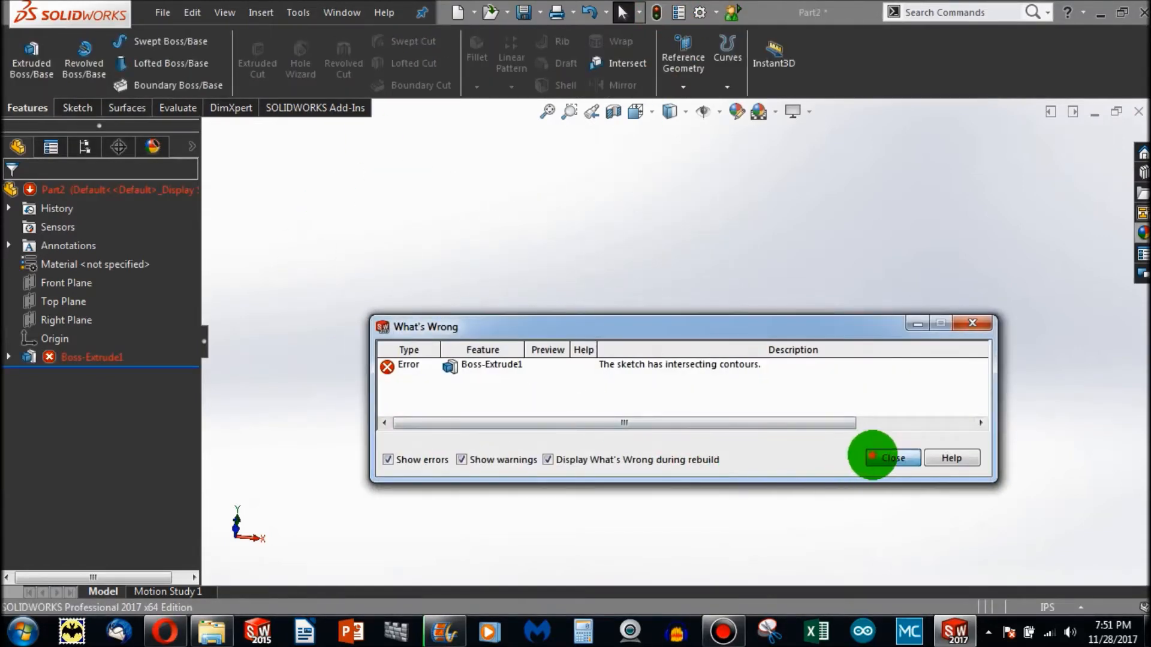
Step: Delete Boss-Extrude1, keeping Sketch1, and start a new Extruded Boss/Base
right_click(92, 356)
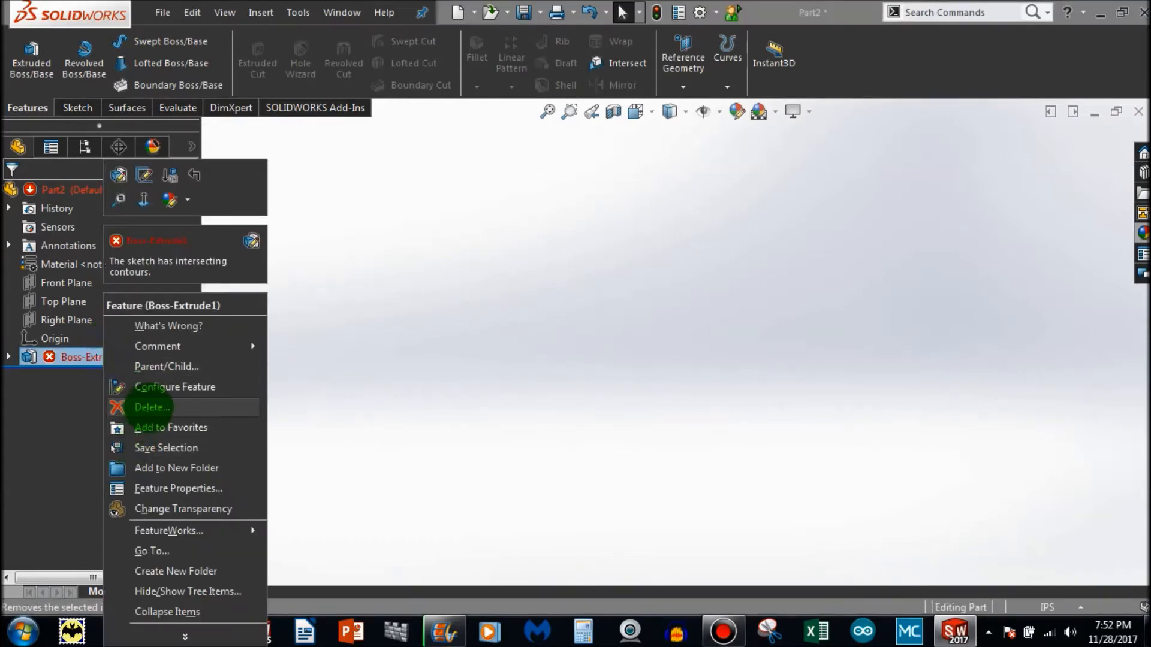
left_click(151, 408)
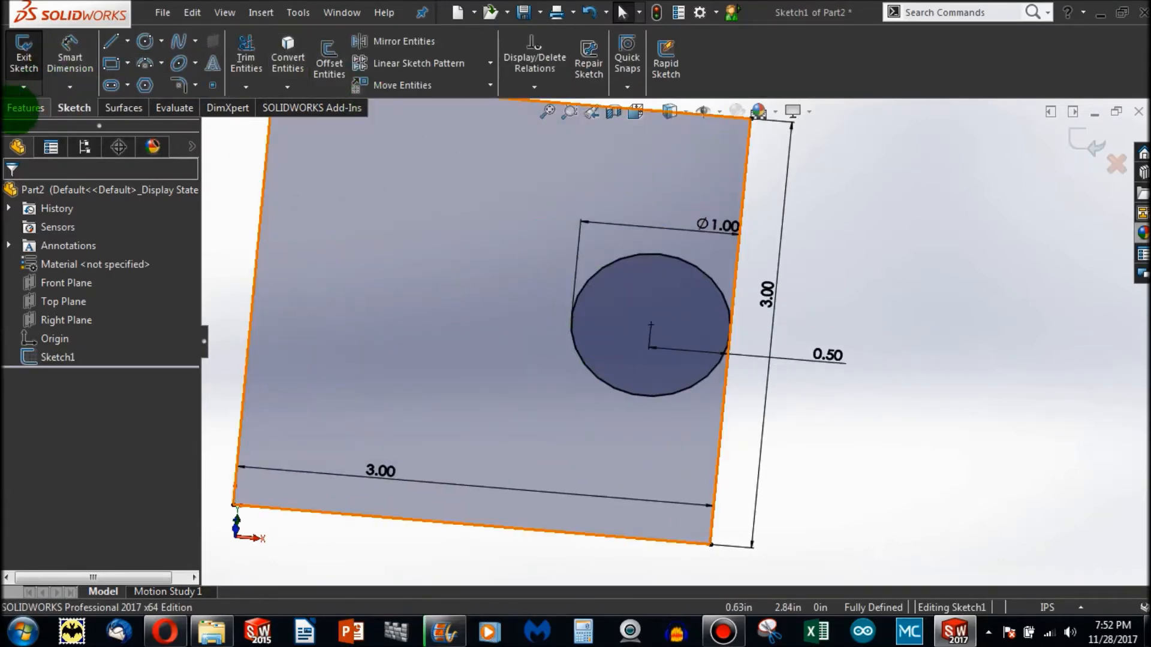
left_click(30, 55)
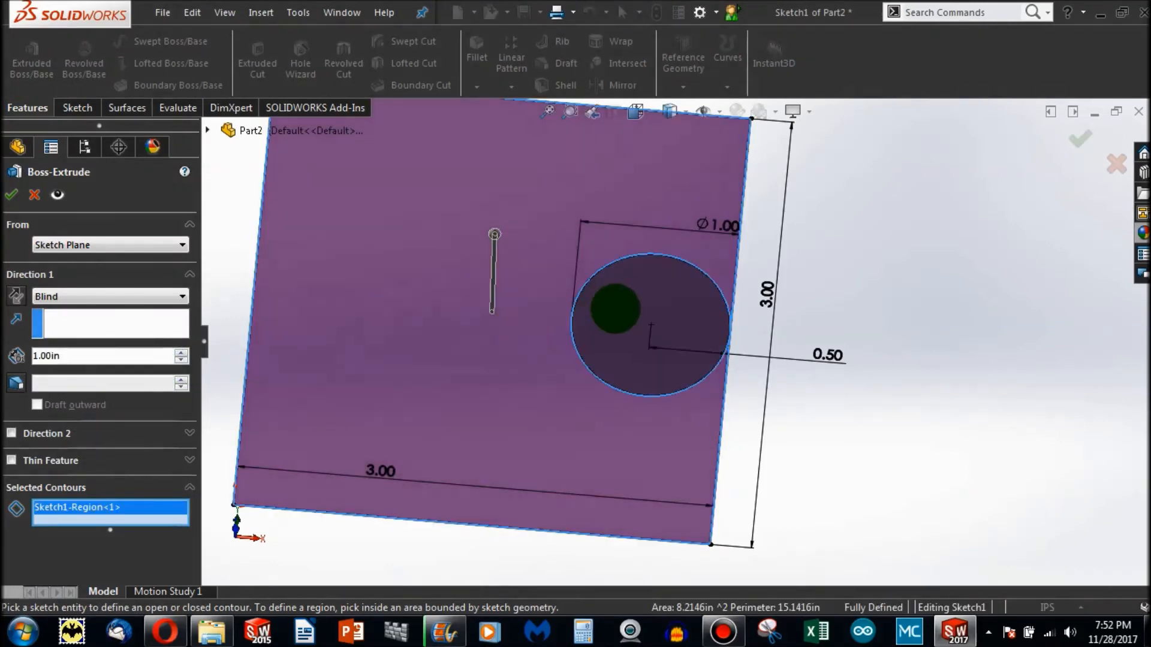
left_click(10, 194)
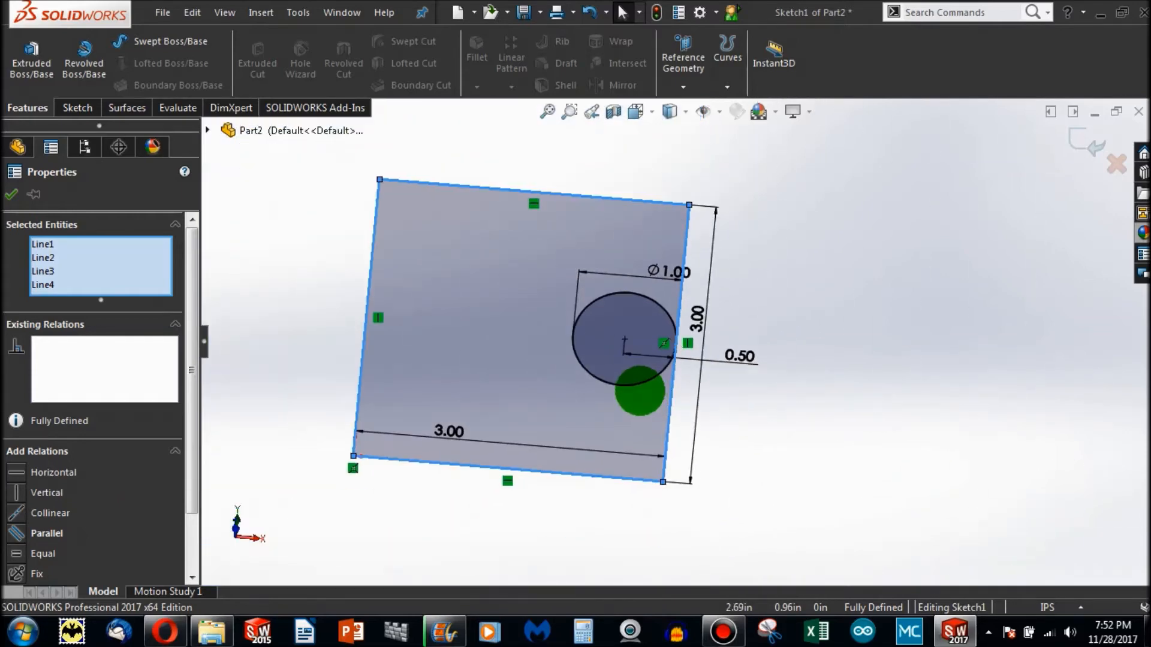
Step: Extrude Sketch1 with Blind depth into a plate whose hole breaks the right edge
left_click(739, 356)
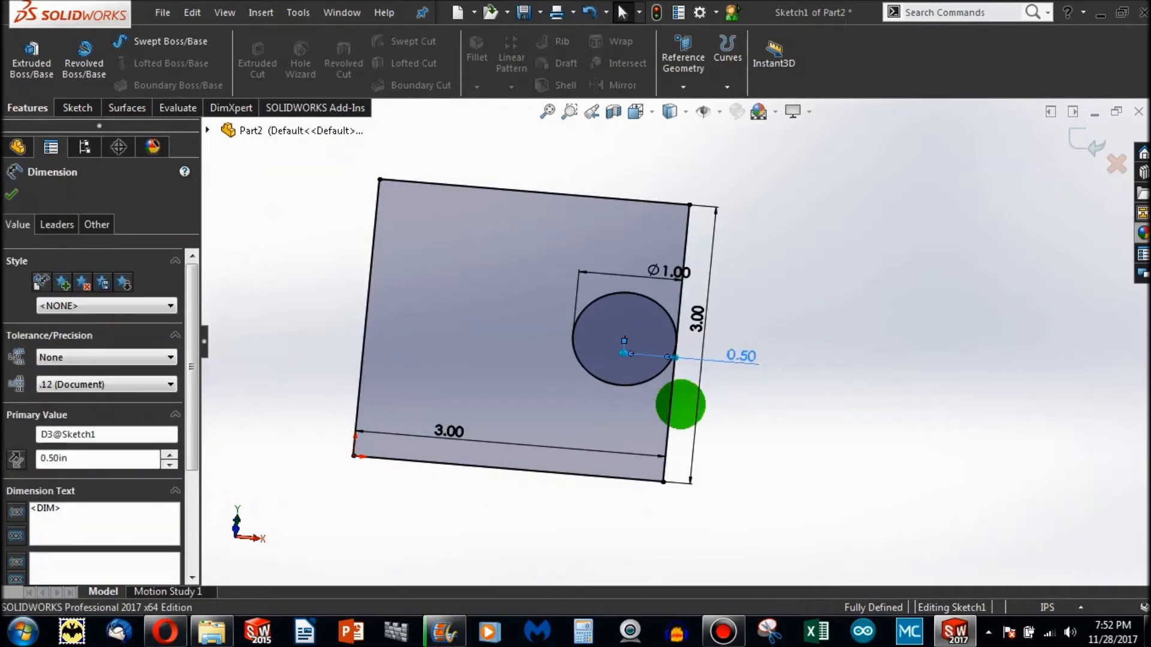
left_click(11, 194)
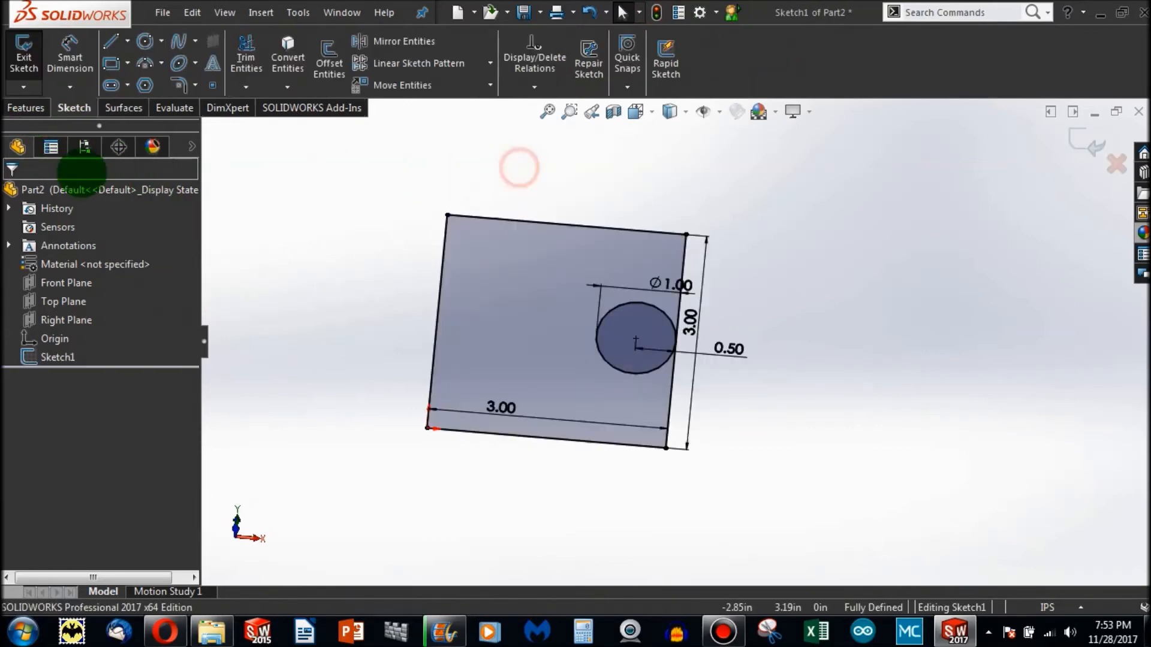
left_click(31, 55)
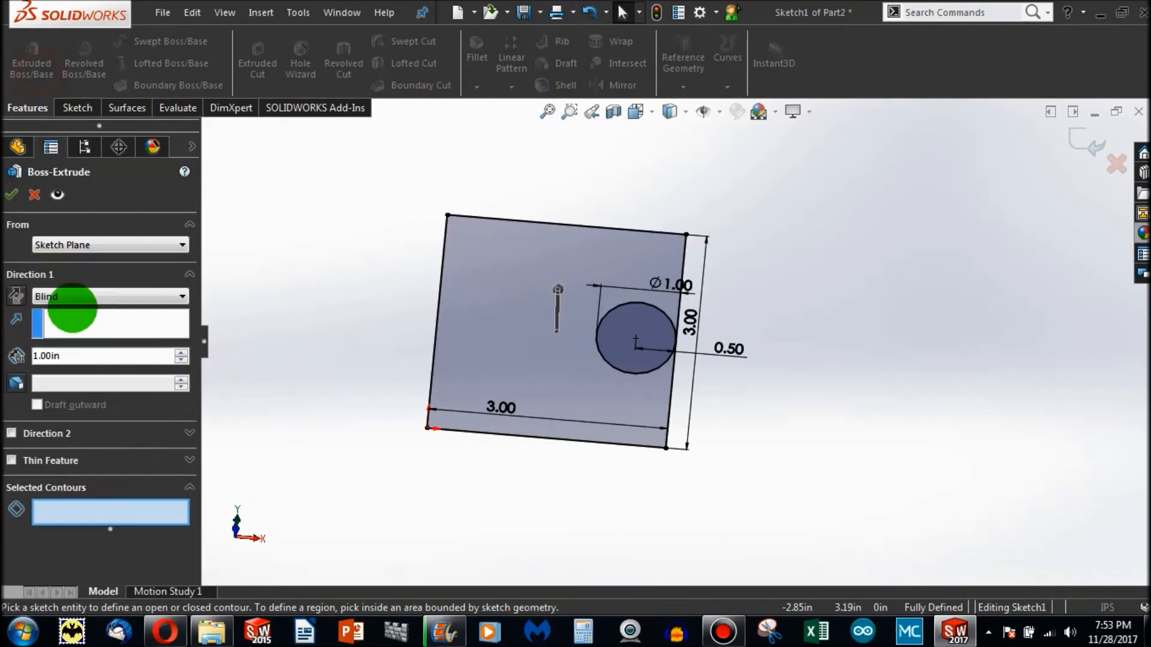
left_click(10, 194)
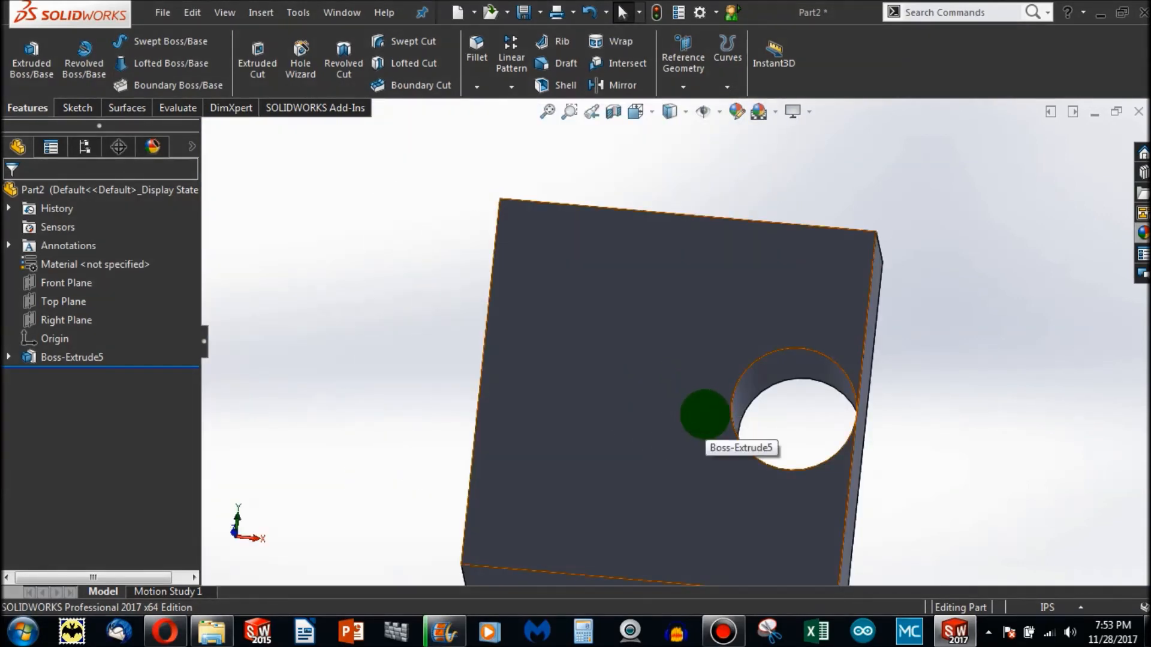
Step: Edit Boss-Extrude5's sketch, attempt a rebuild, and cancel the error dialog
right_click(793, 396)
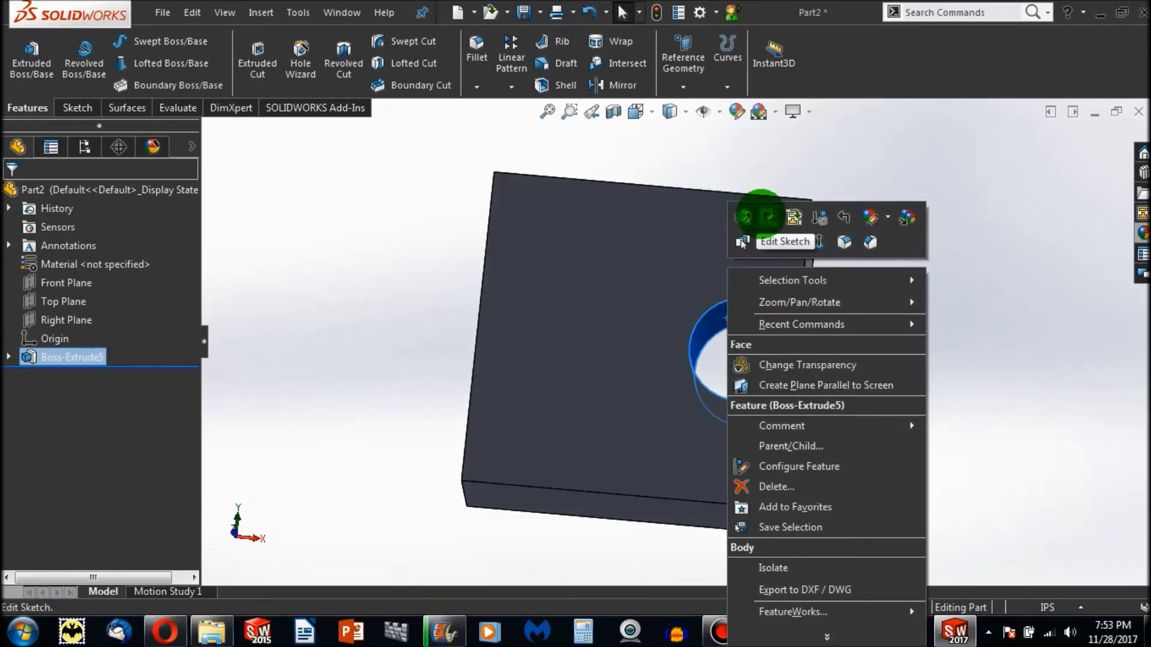
left_click(784, 241)
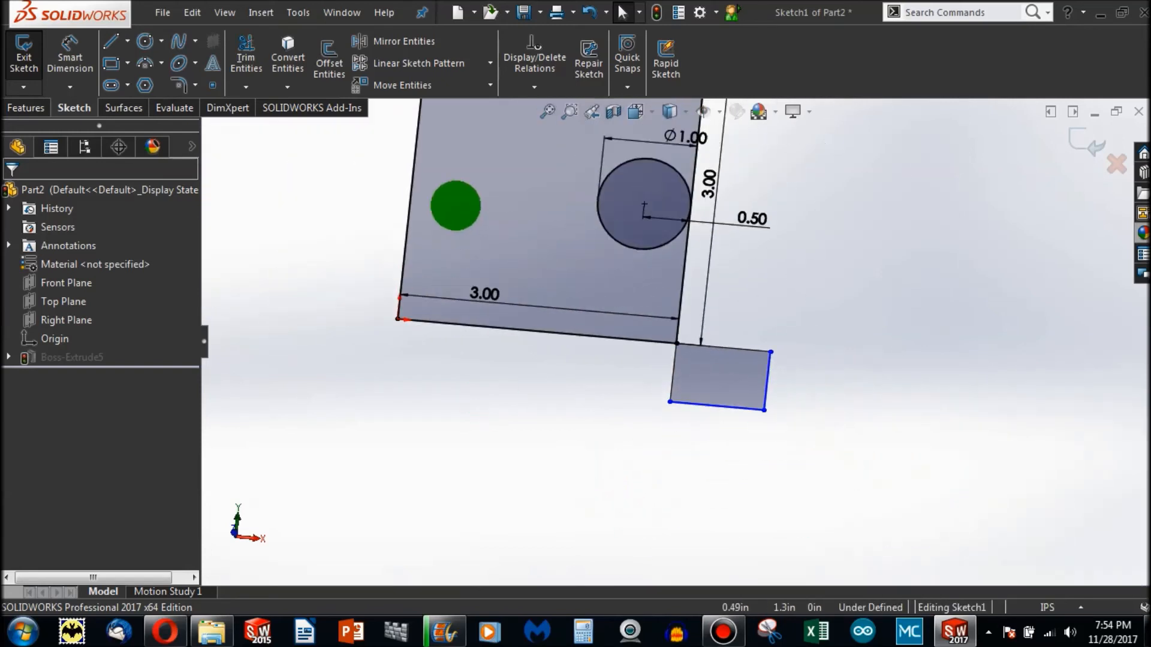
left_click(23, 63)
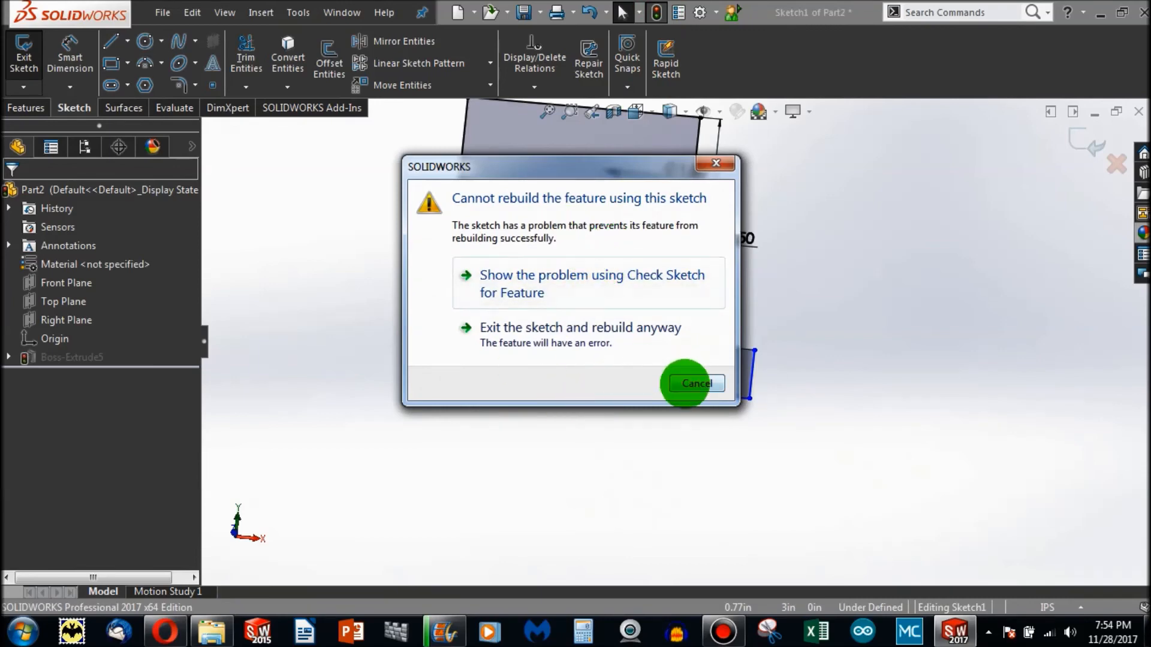
left_click(696, 383)
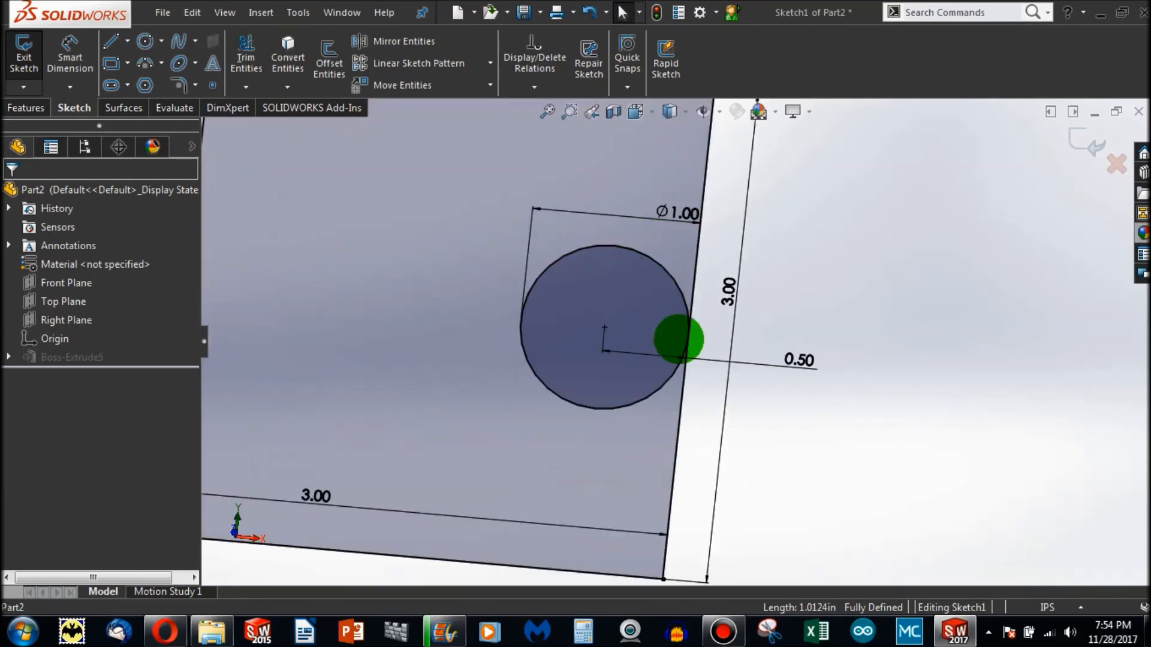
Step: Change the hole's edge-distance dimension from 0.50 to 0.50001 inches
left_click(798, 360)
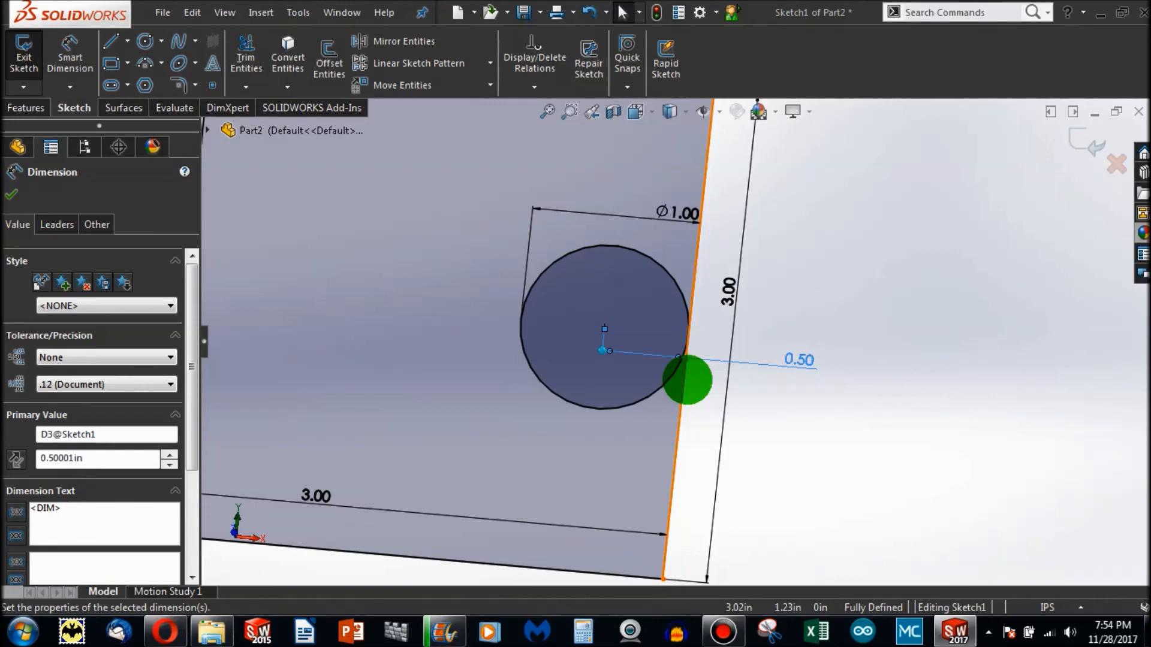
left_click(10, 194)
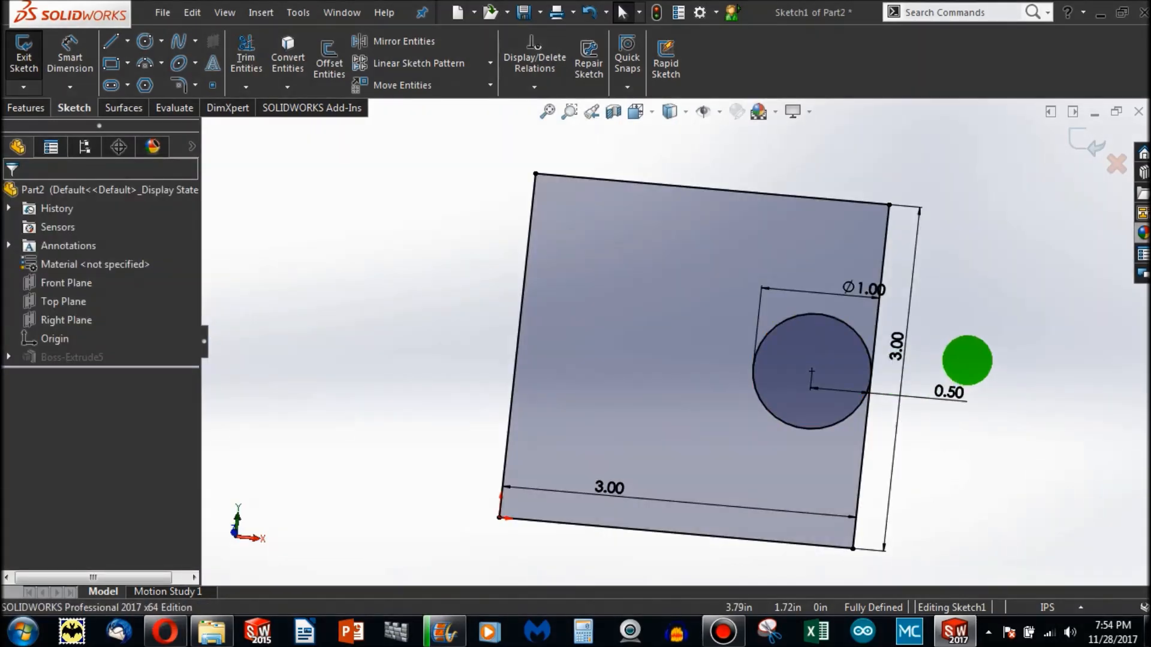